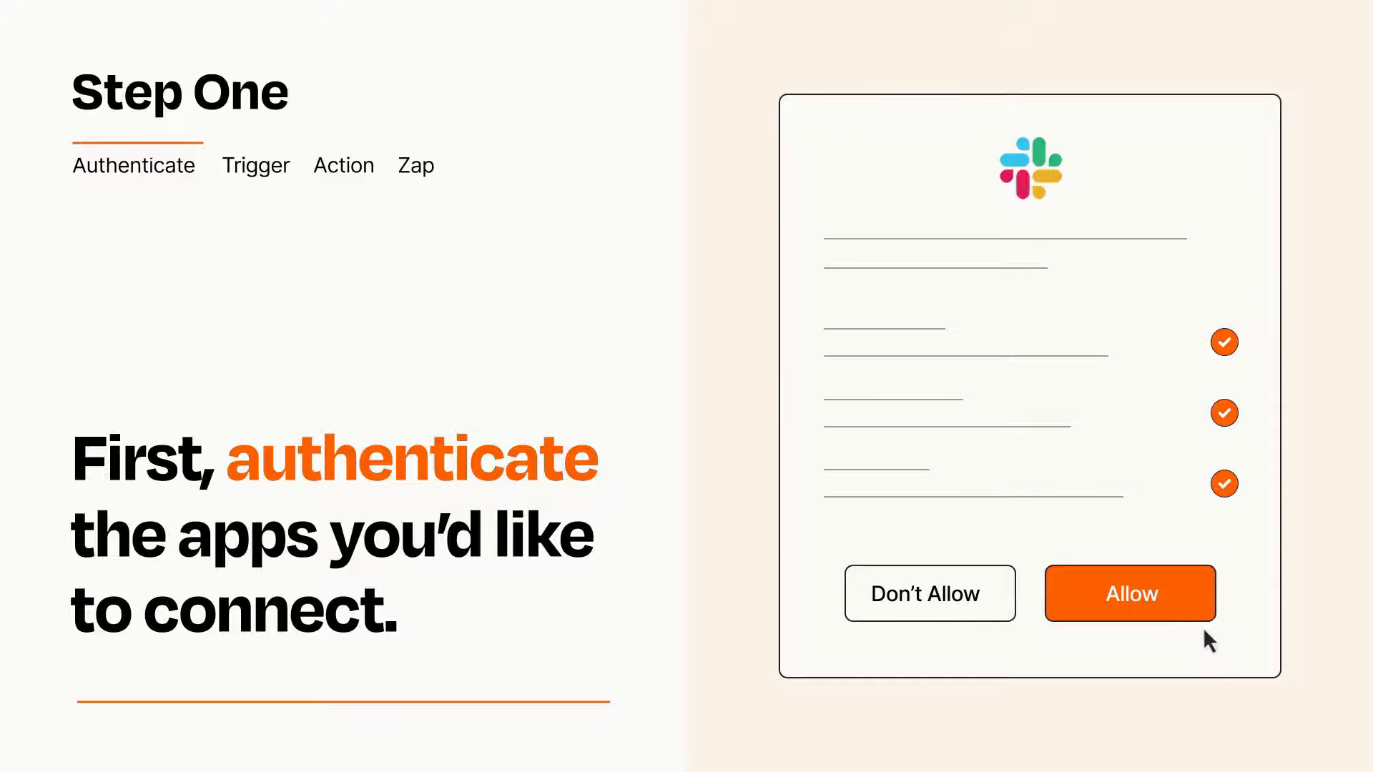
Allow Slack to connect with Zapier in the authorization dialog.
left_click(1128, 593)
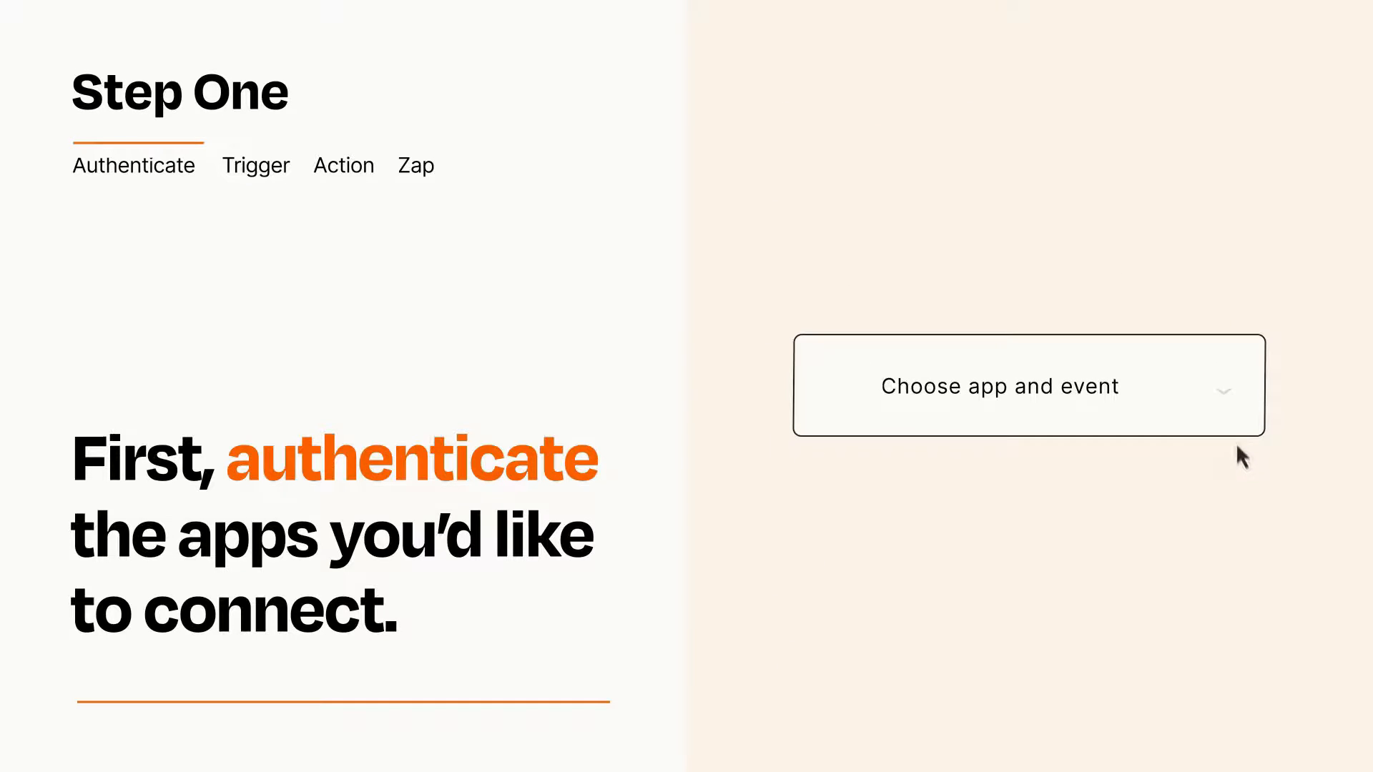
Pick Gmail 'New Email Matching Search' from the trigger's app-and-event dropdown.
left_click(1028, 385)
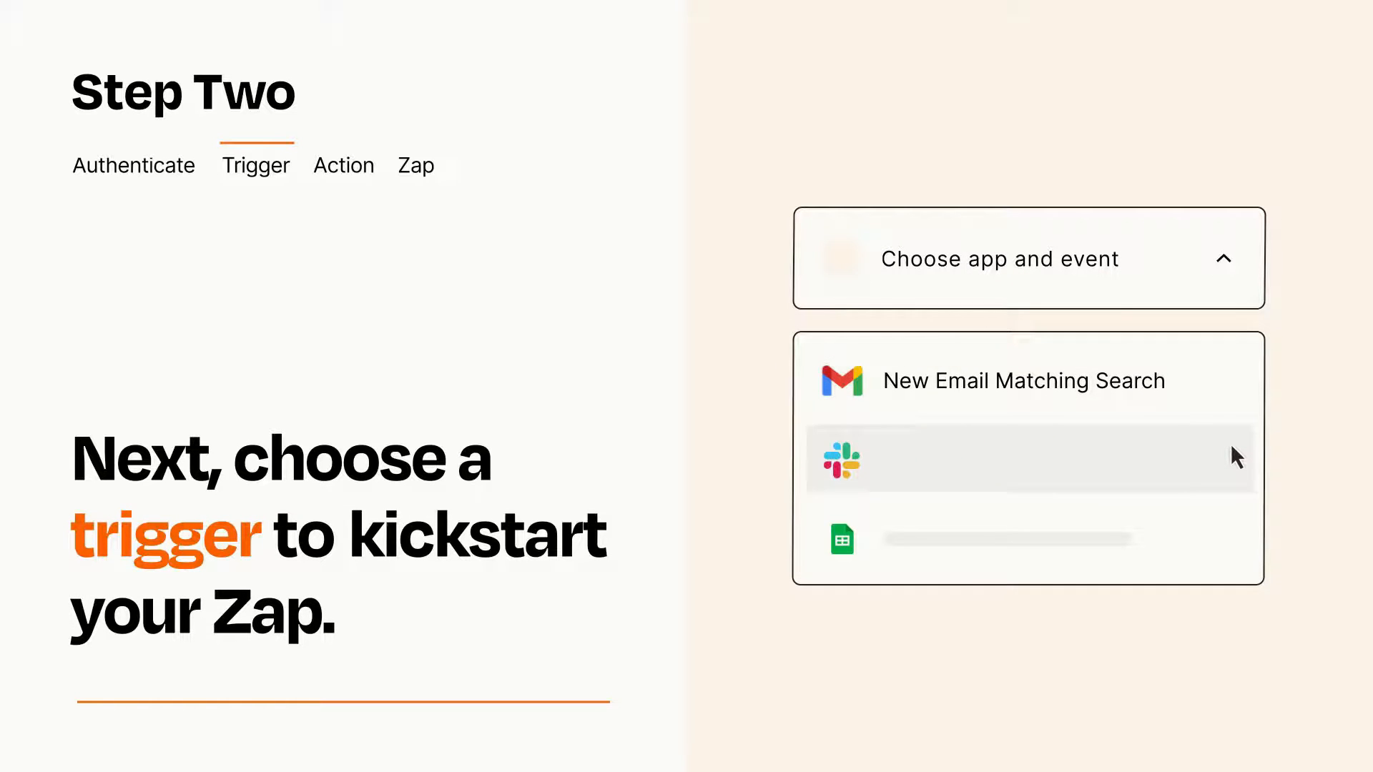
mouse_move(1235, 547)
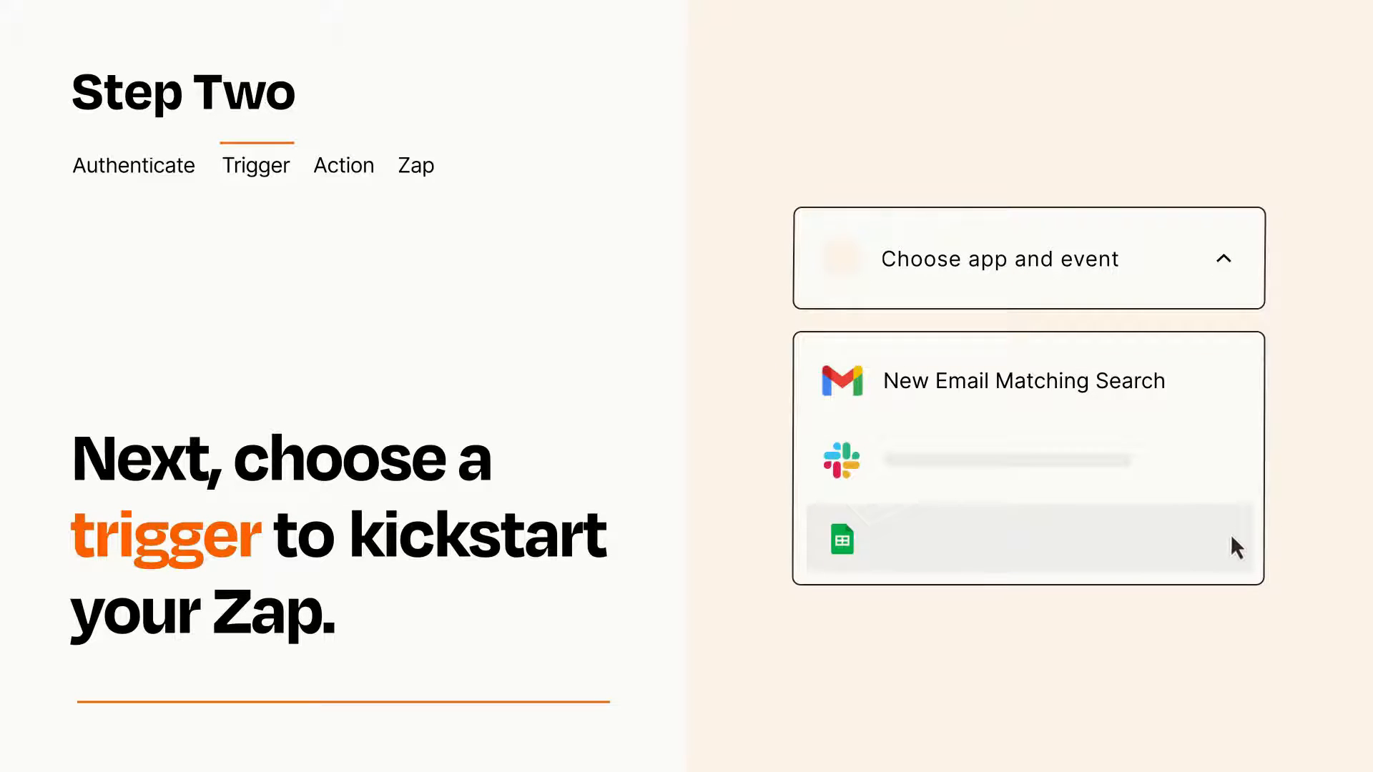
mouse_move(1236, 391)
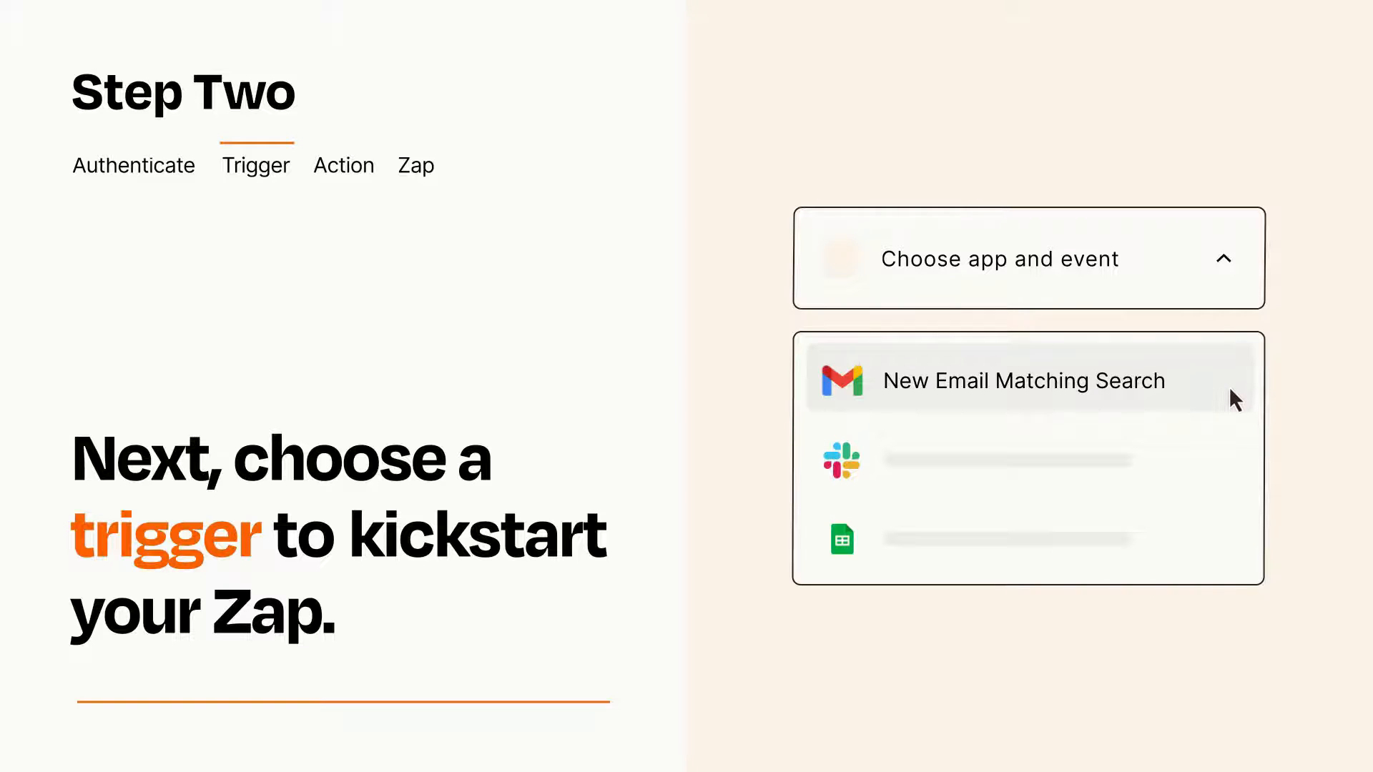
left_click(1021, 380)
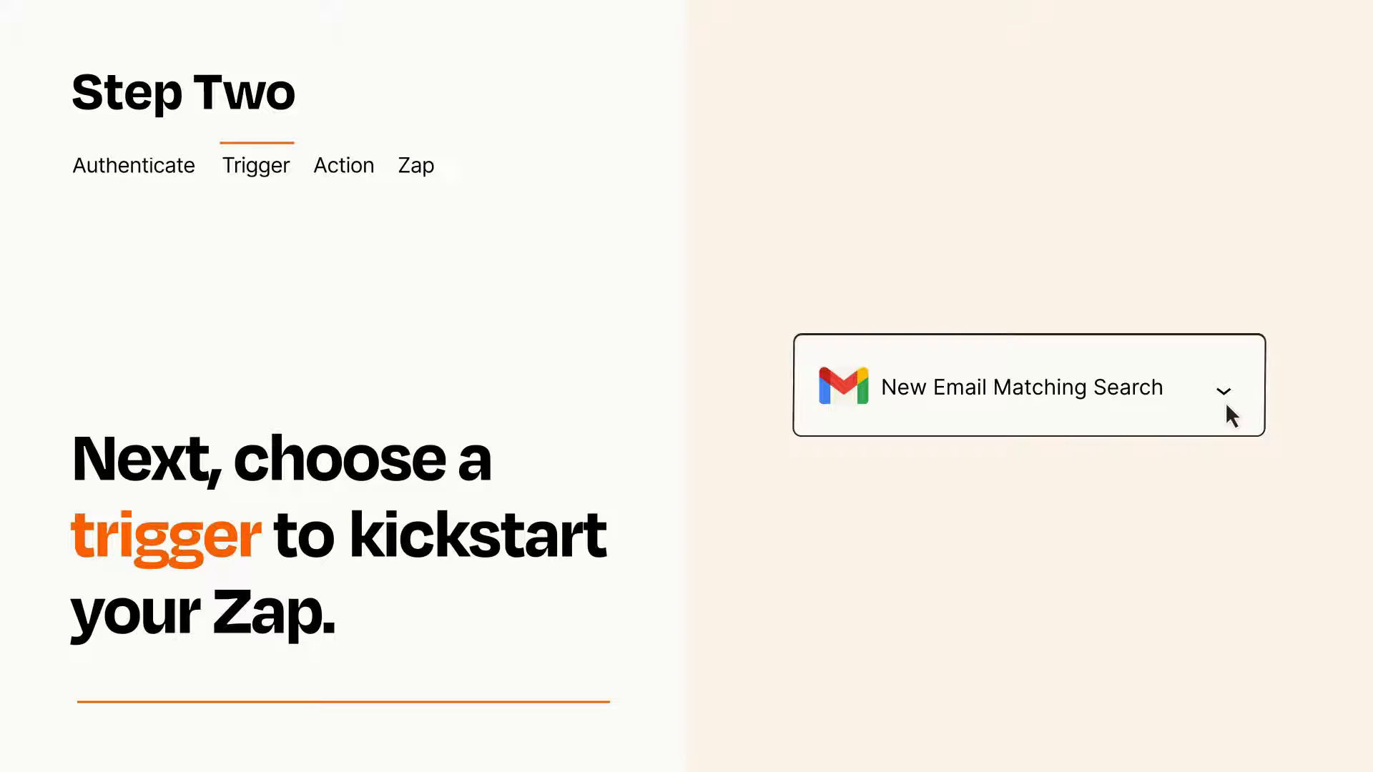
mouse_move(1247, 406)
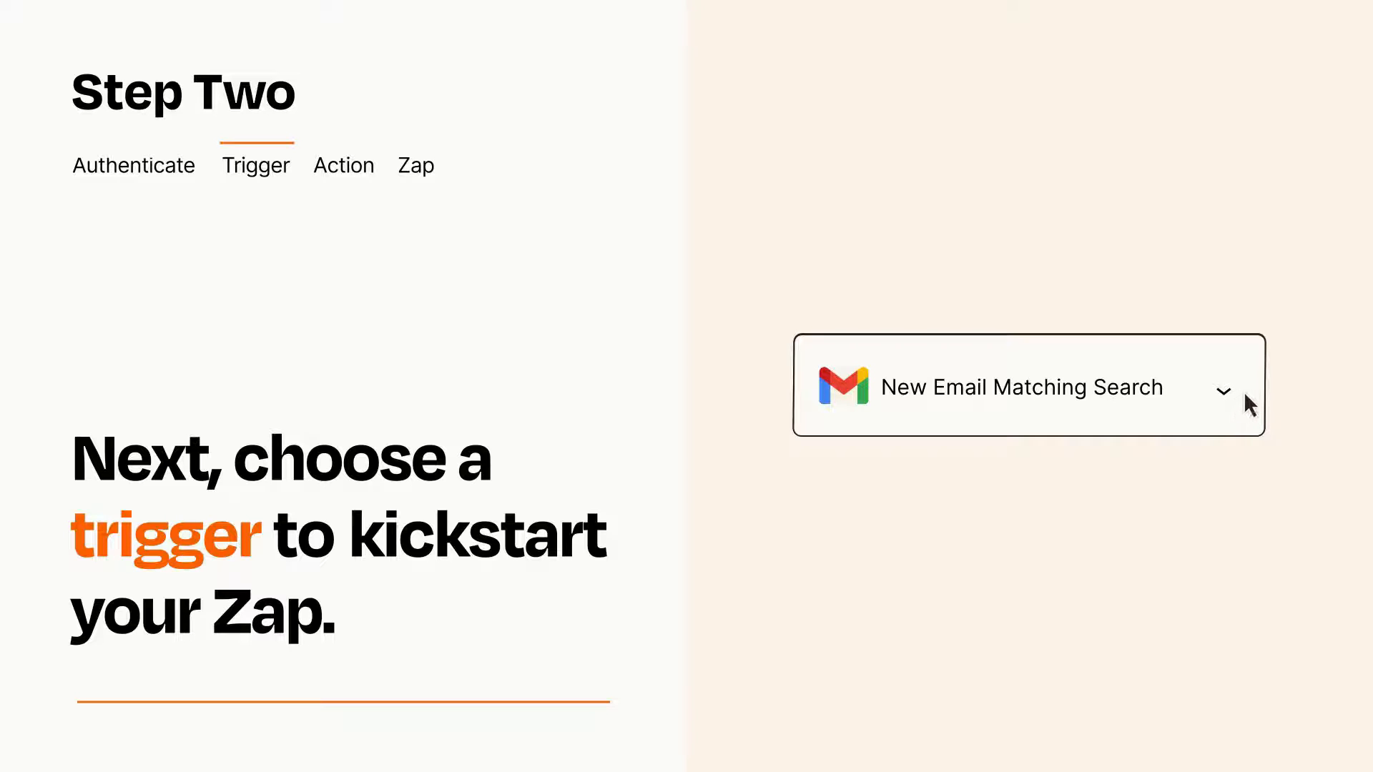
mouse_move(1243, 394)
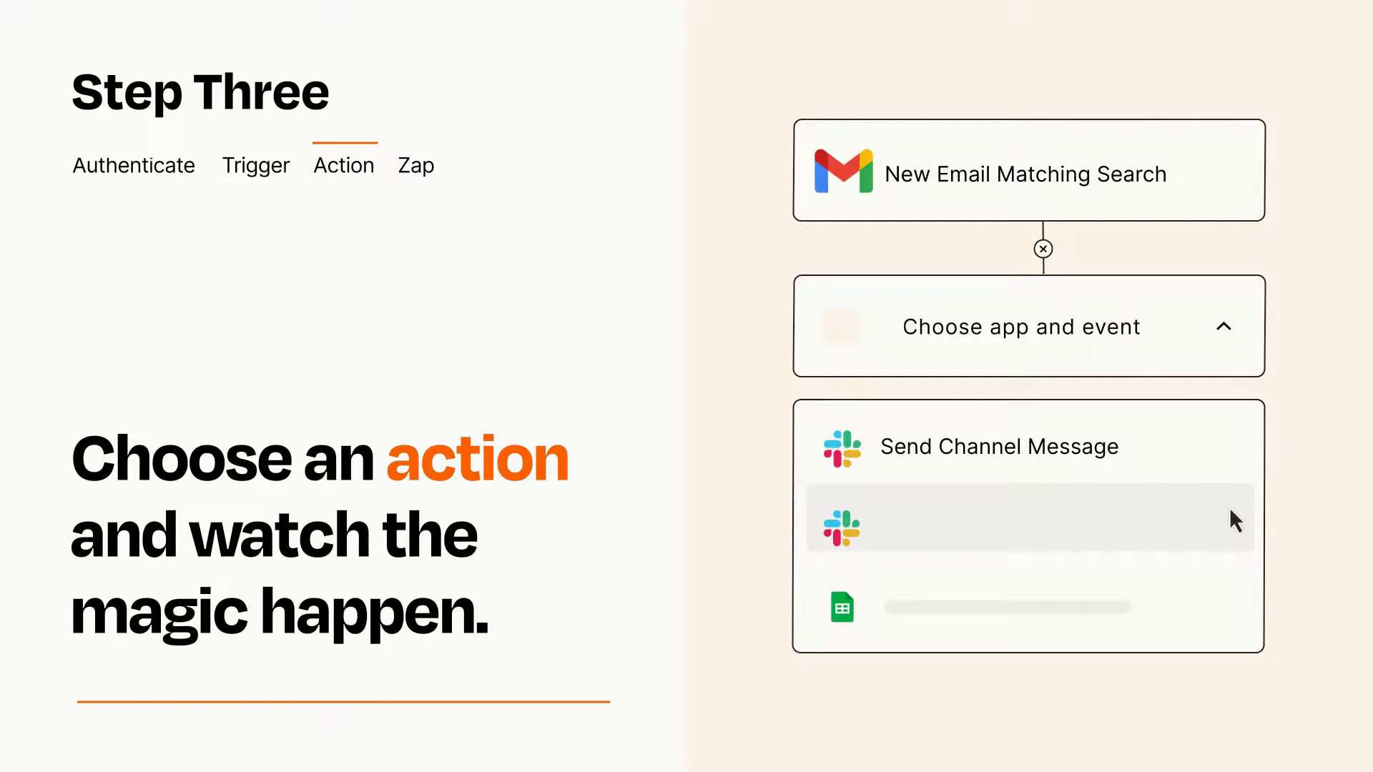
mouse_move(1235, 613)
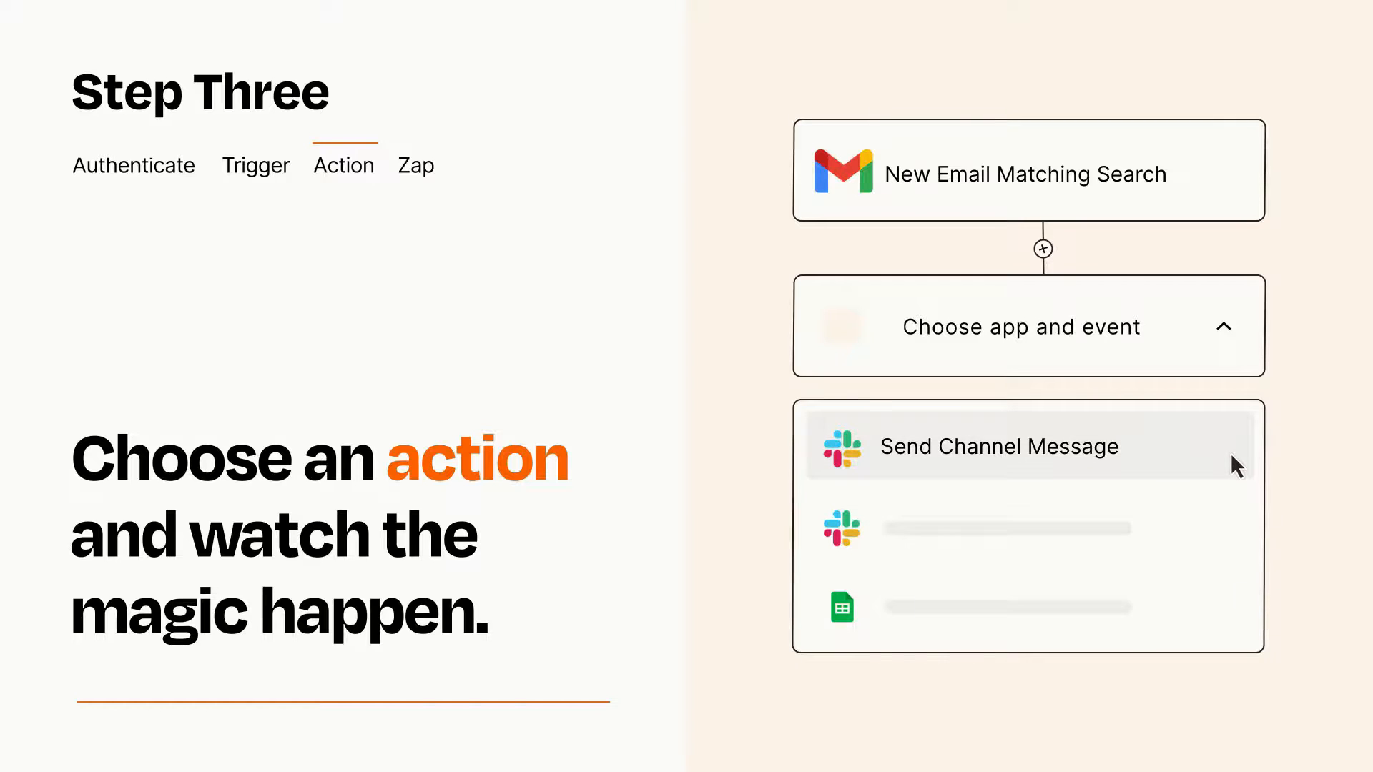
Choose Slack 'Send Channel Message' as the action after the Gmail trigger.
left_click(998, 446)
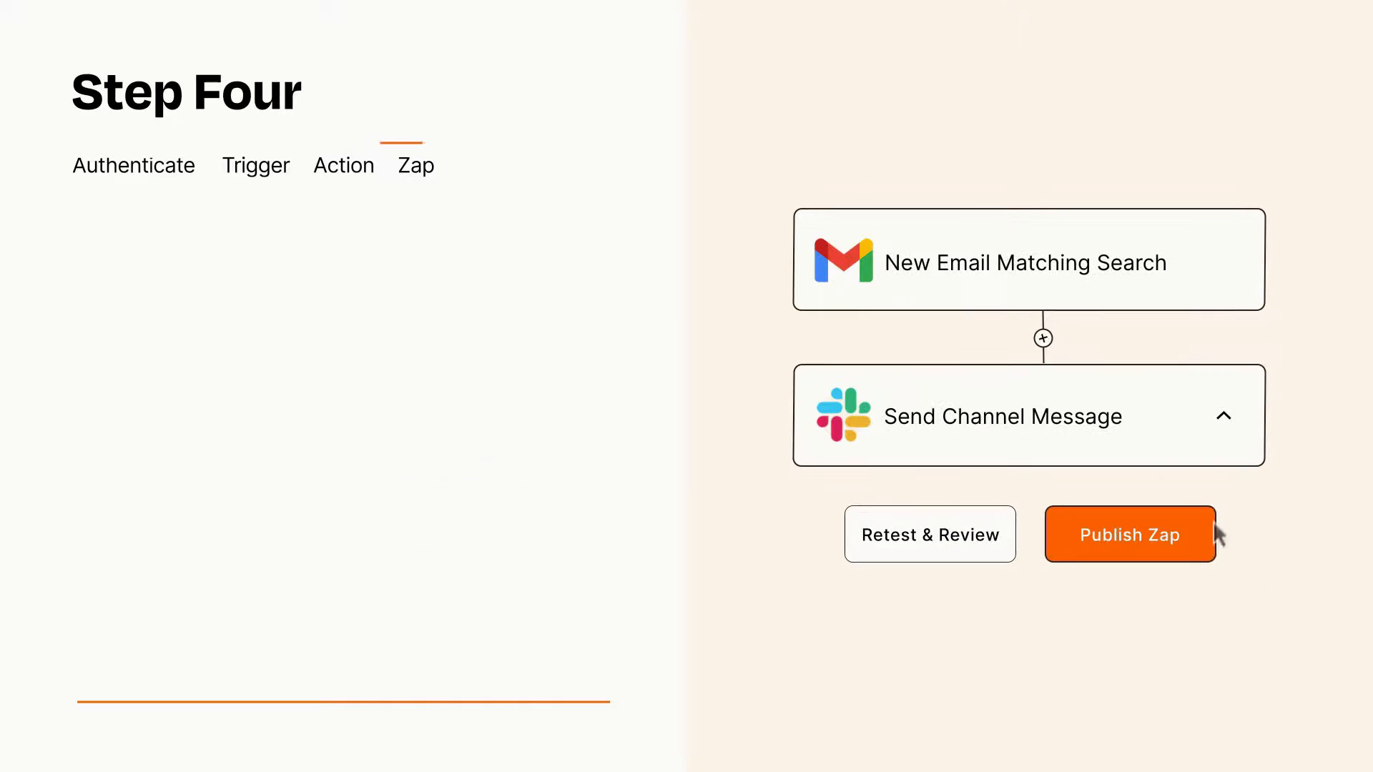
Publish the Gmail-to-Slack Zap and turn it on.
left_click(1129, 534)
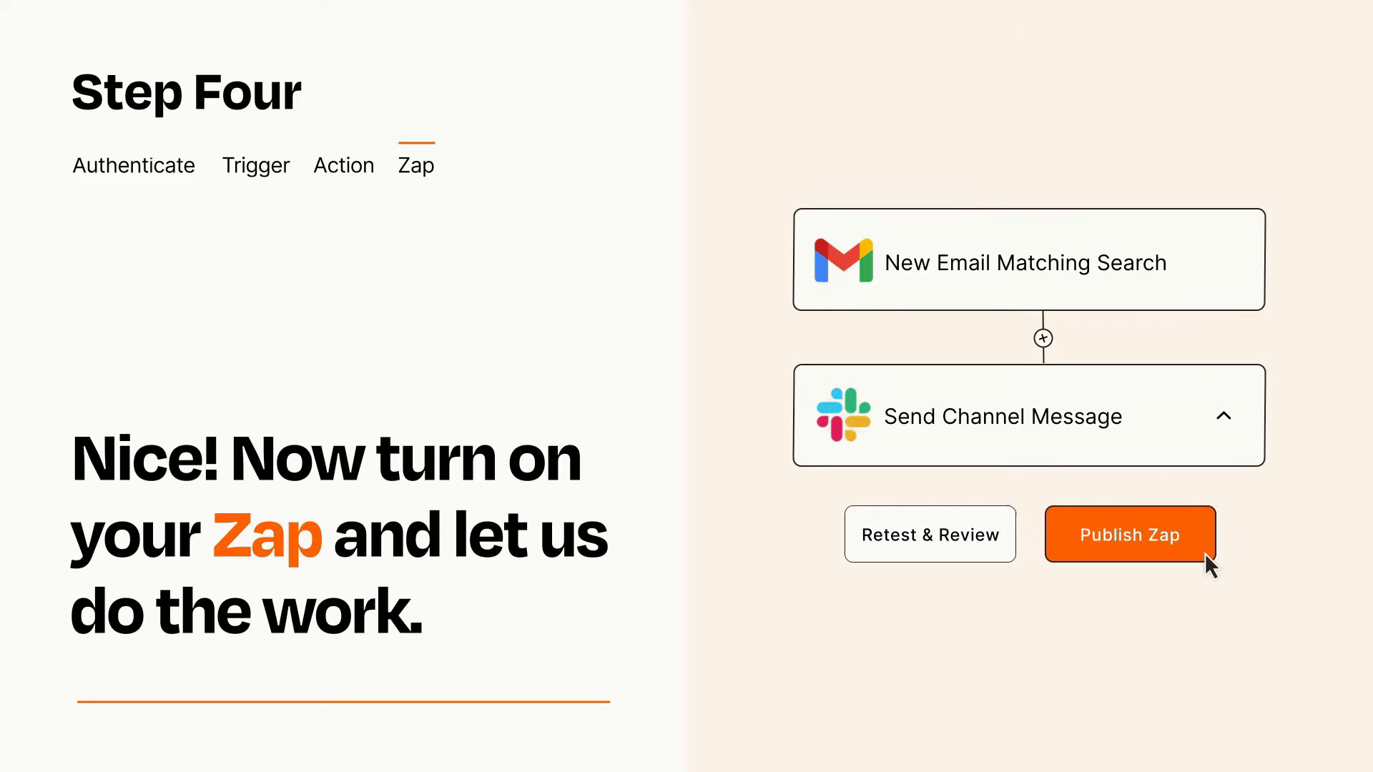
left_click(1128, 534)
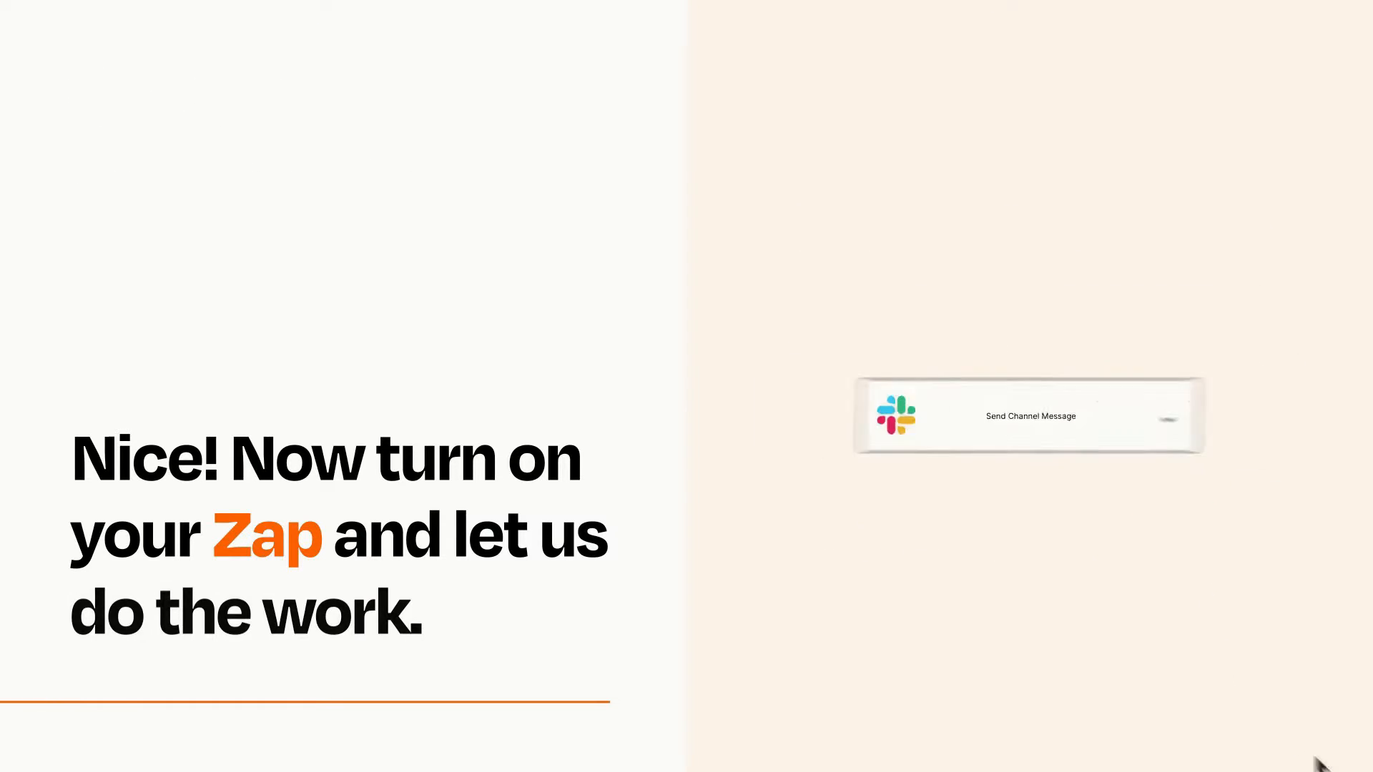